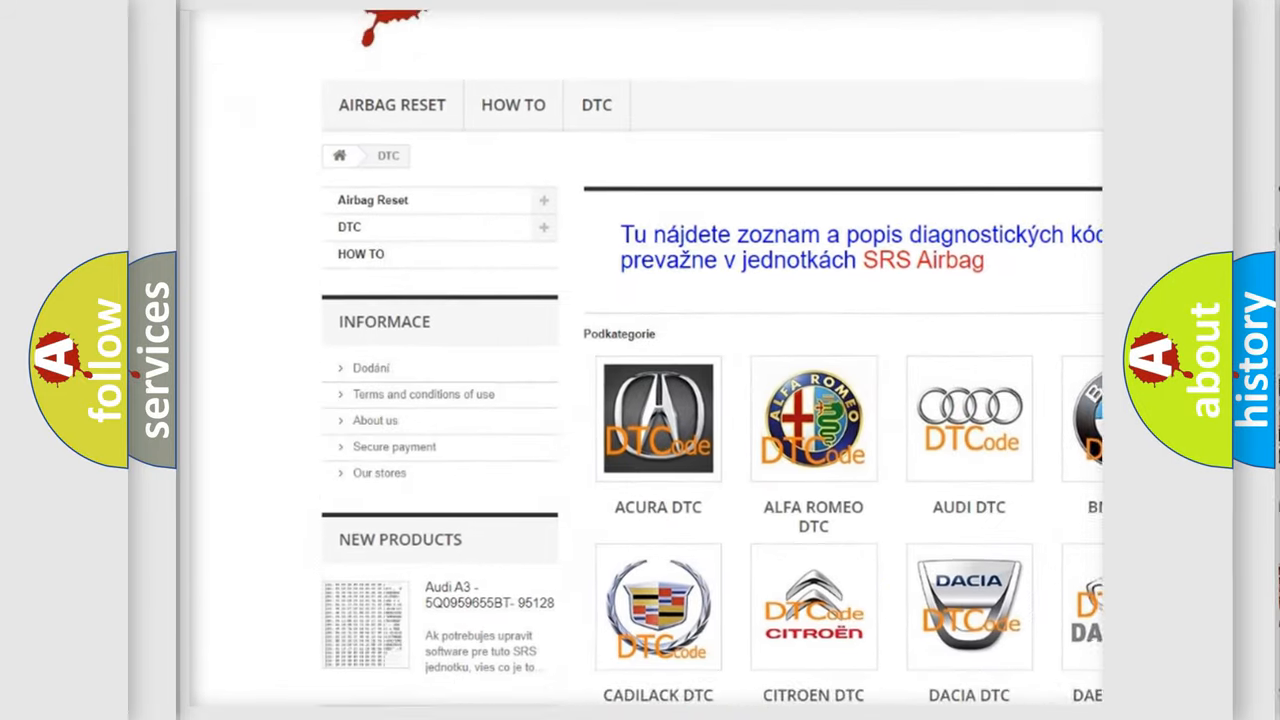
{"action": "scroll", "scroll_direction": "down", "scroll_amount": 3}
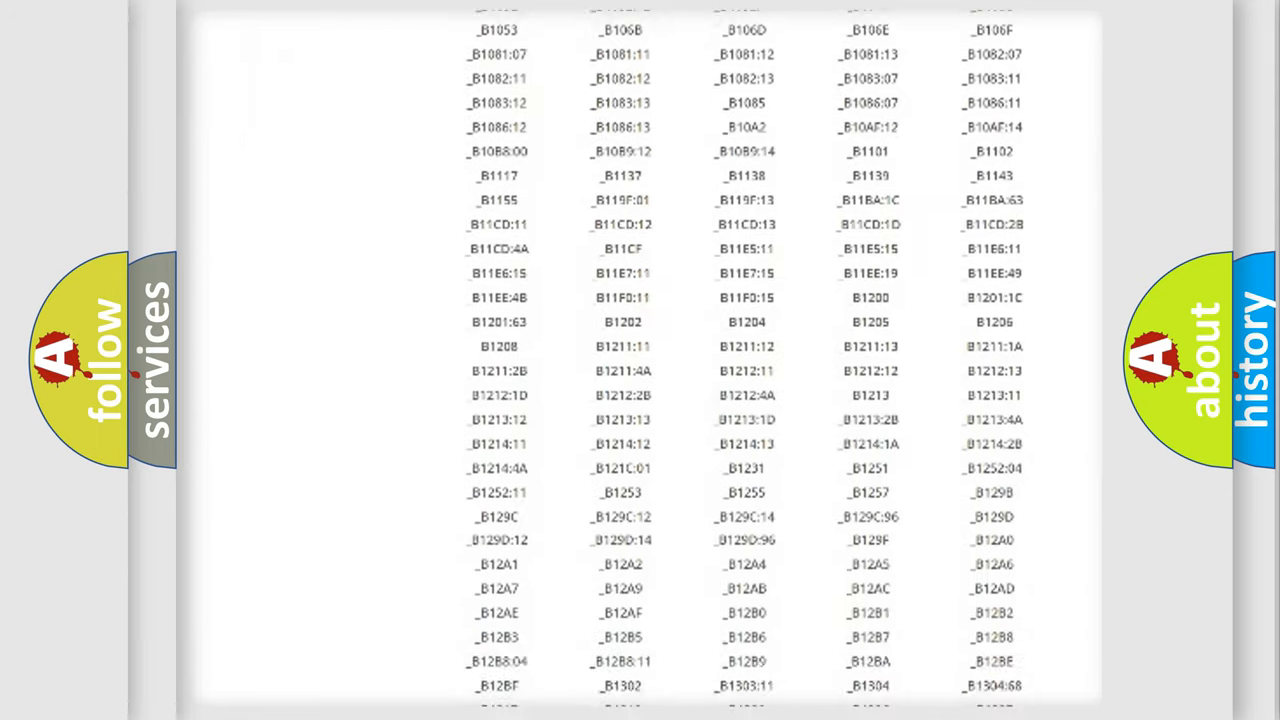
{"action": "scroll", "scroll_direction": "down", "scroll_amount": 3}
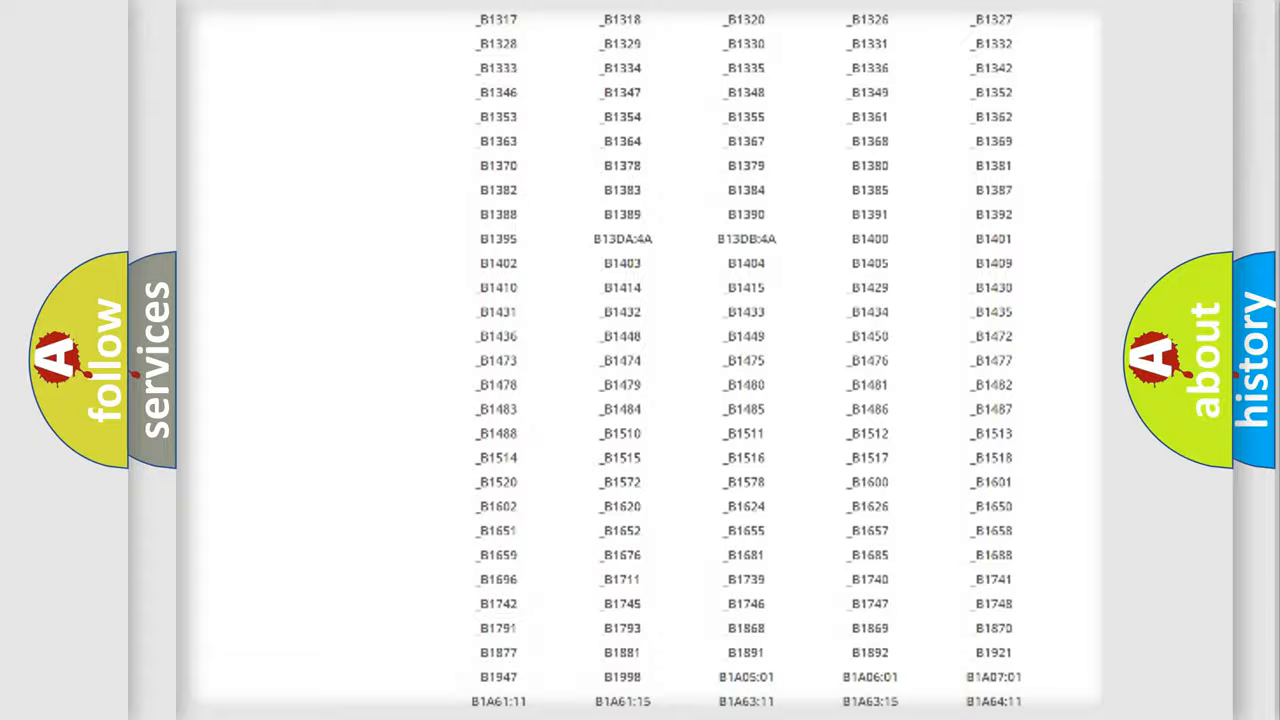